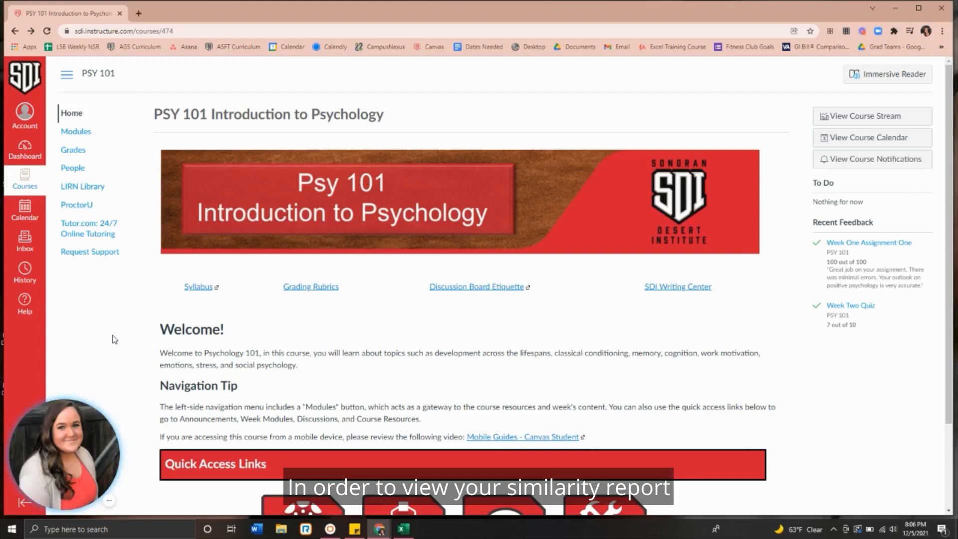
mouse_move(73, 150)
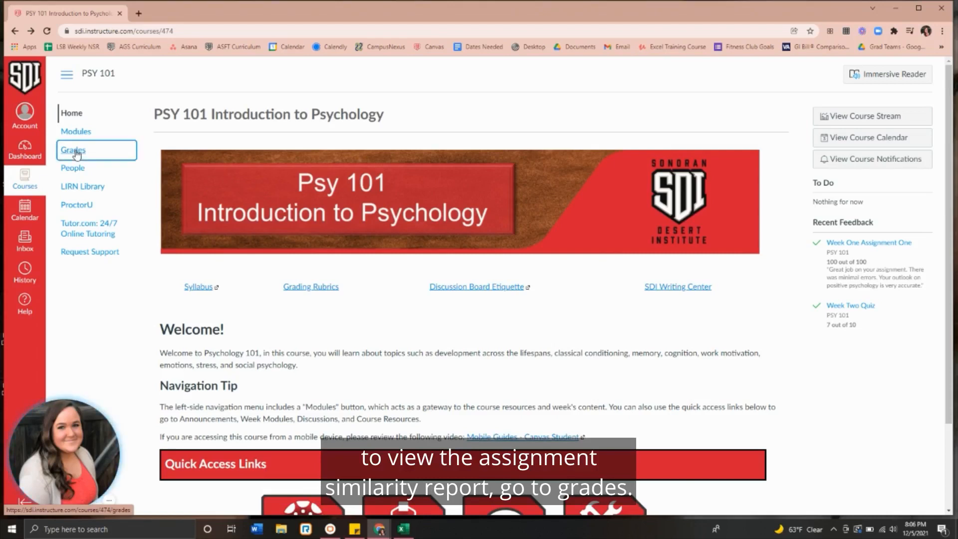
Open the PSY 101 gradebook listing assignments, scores and the 89.62% total.
click(73, 150)
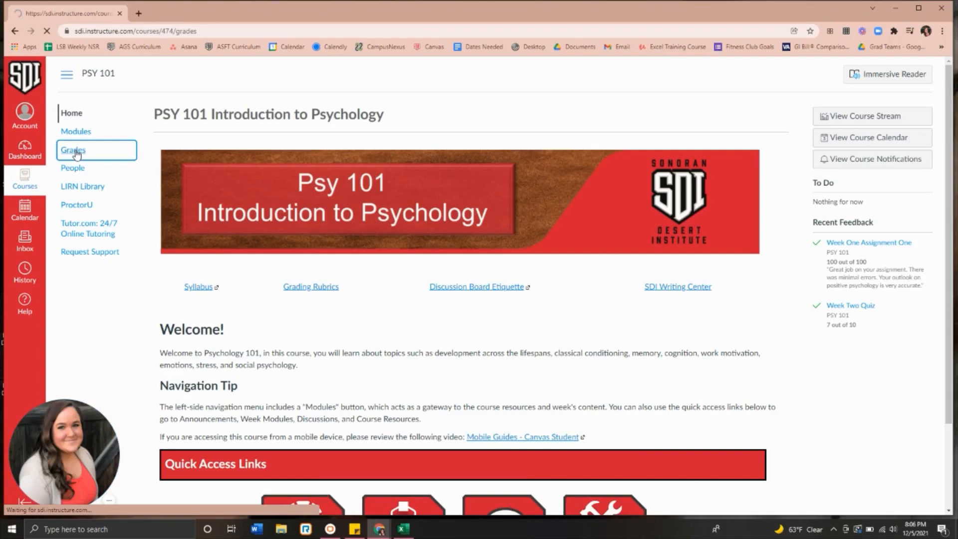
click(73, 150)
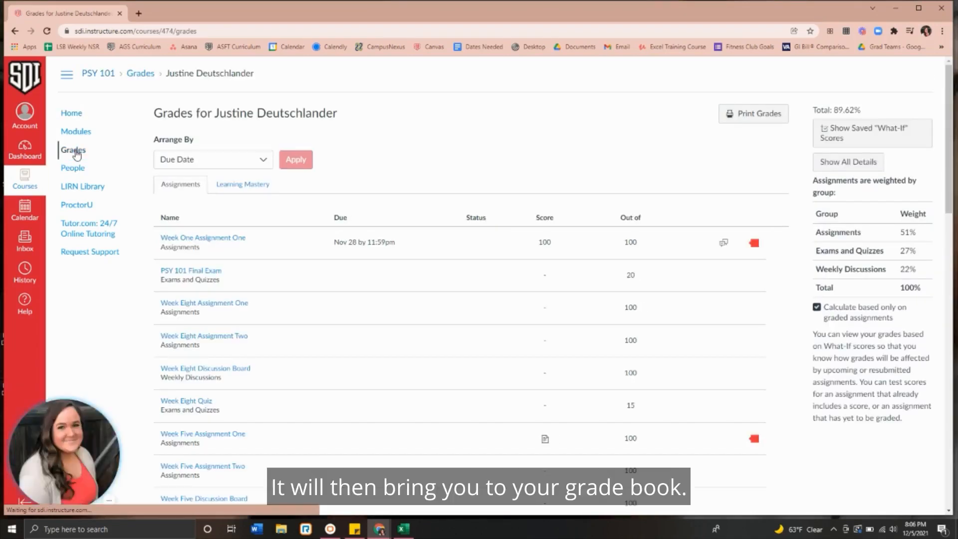
mouse_move(501, 340)
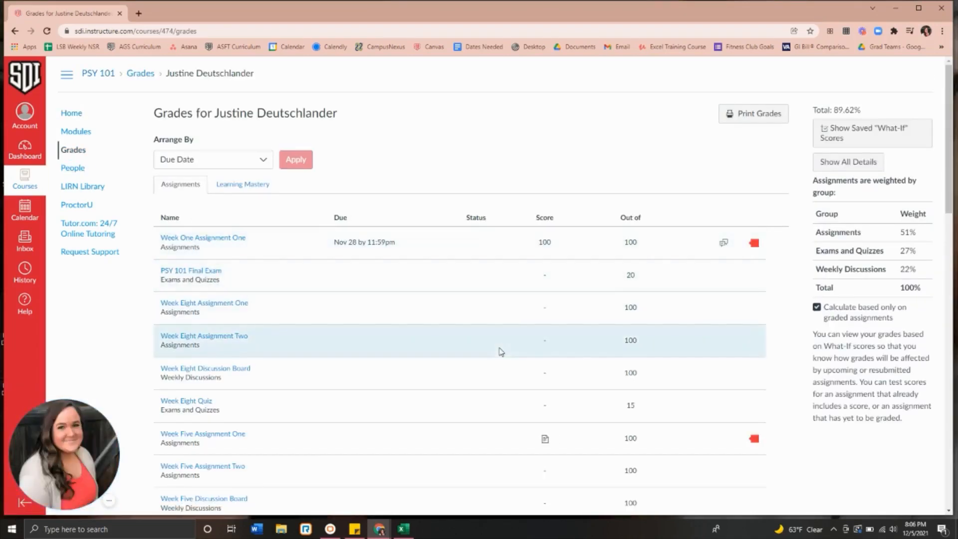
mouse_move(578, 354)
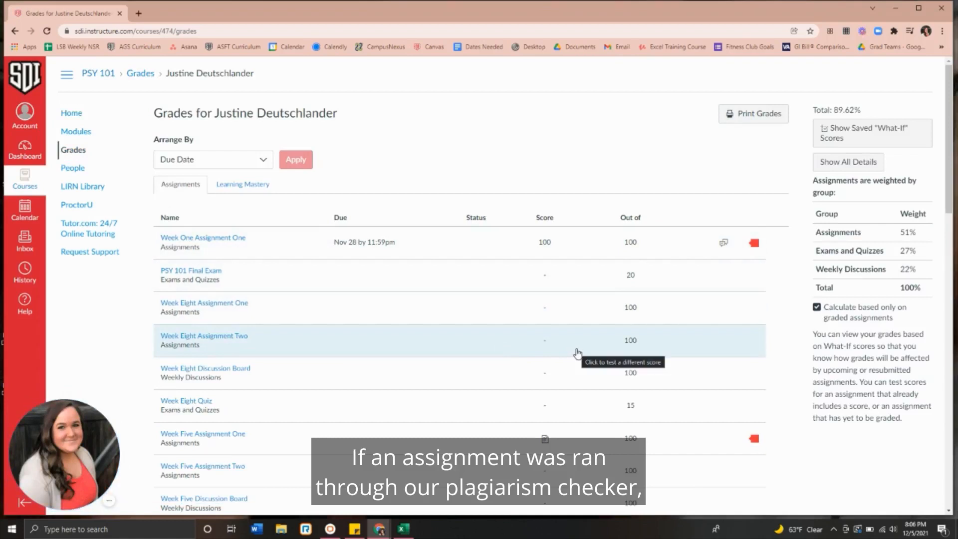
mouse_move(761, 446)
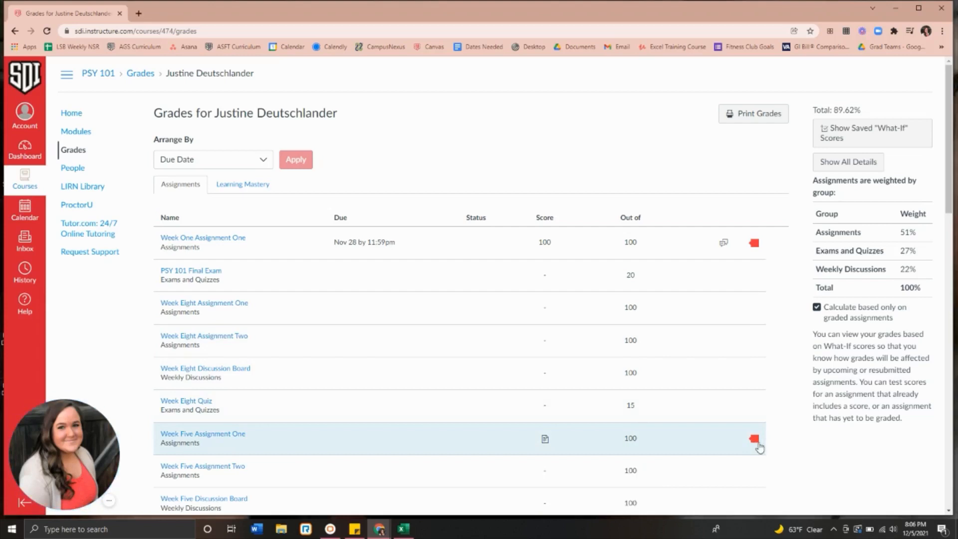
mouse_move(756, 439)
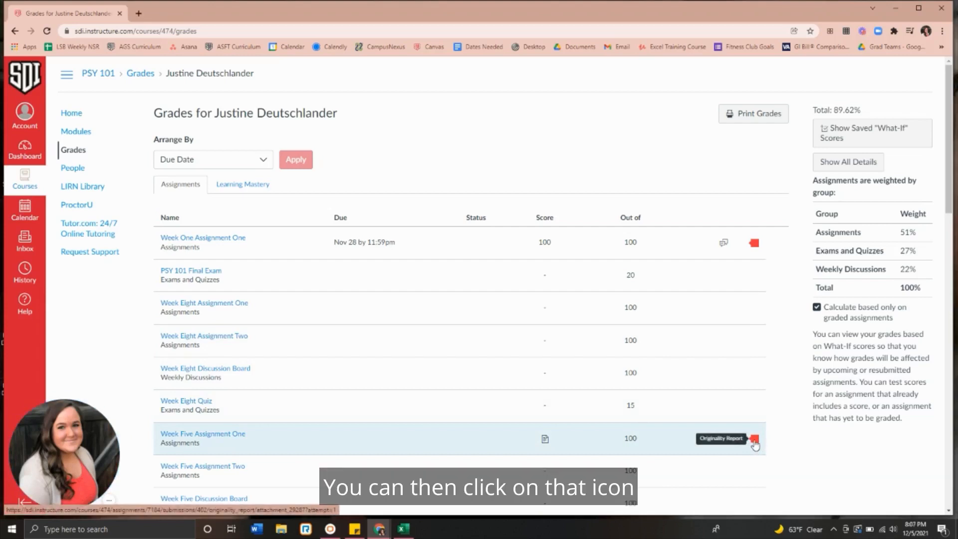
Open the Turnitin similarity report for Week 5 Assignment 1.docx from its Originality Report icon.
click(755, 439)
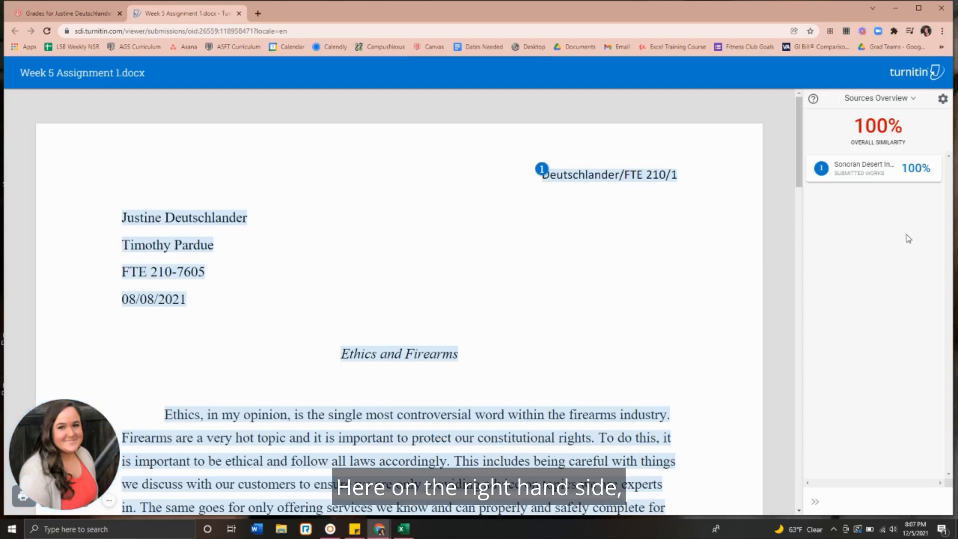
mouse_move(911, 133)
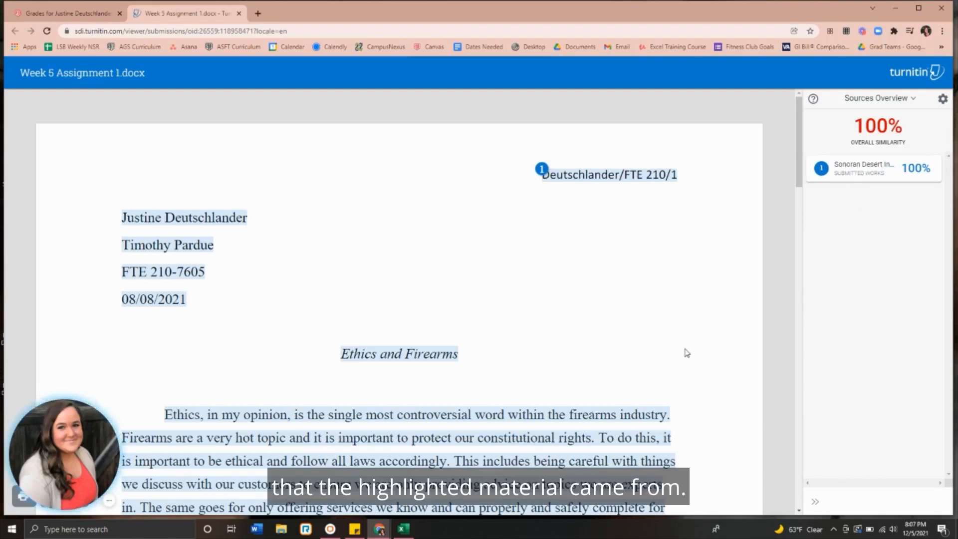
mouse_move(722, 319)
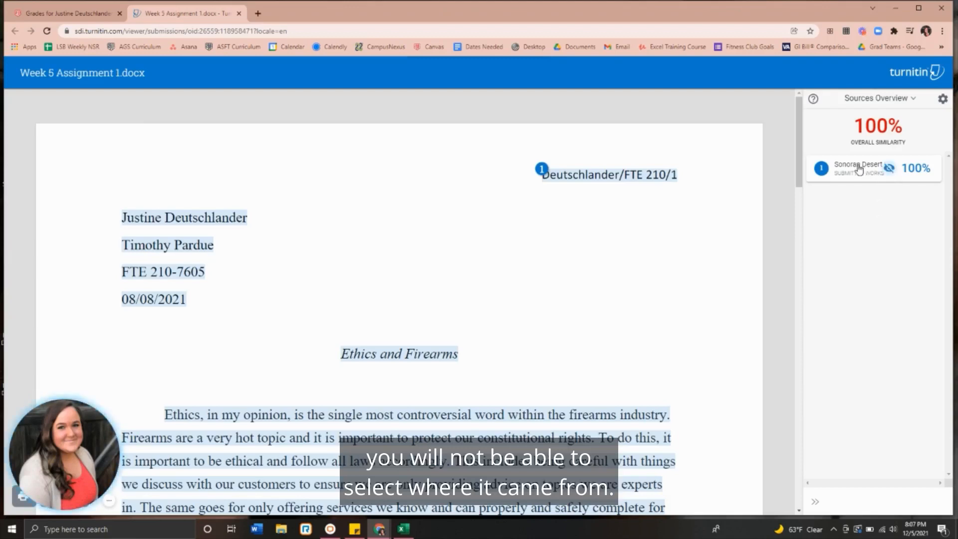
mouse_move(858, 168)
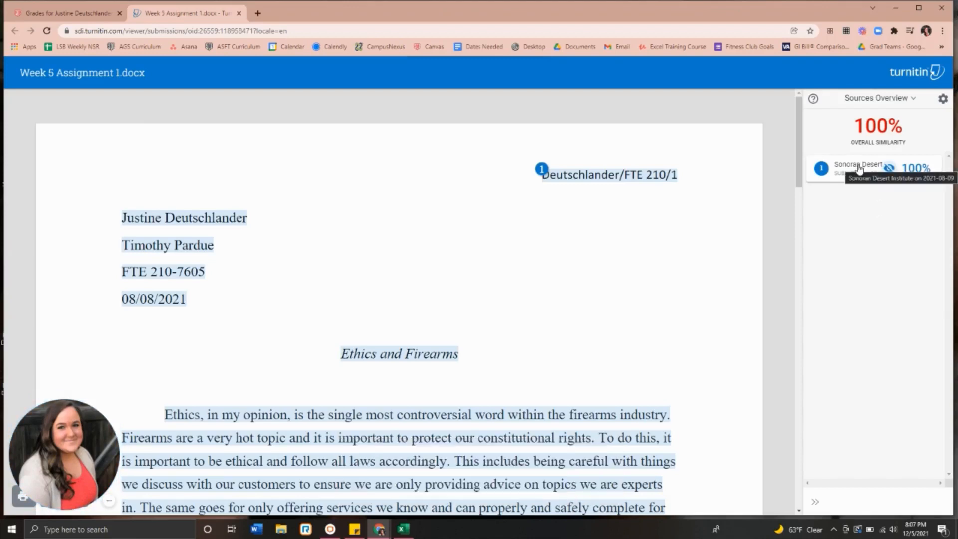